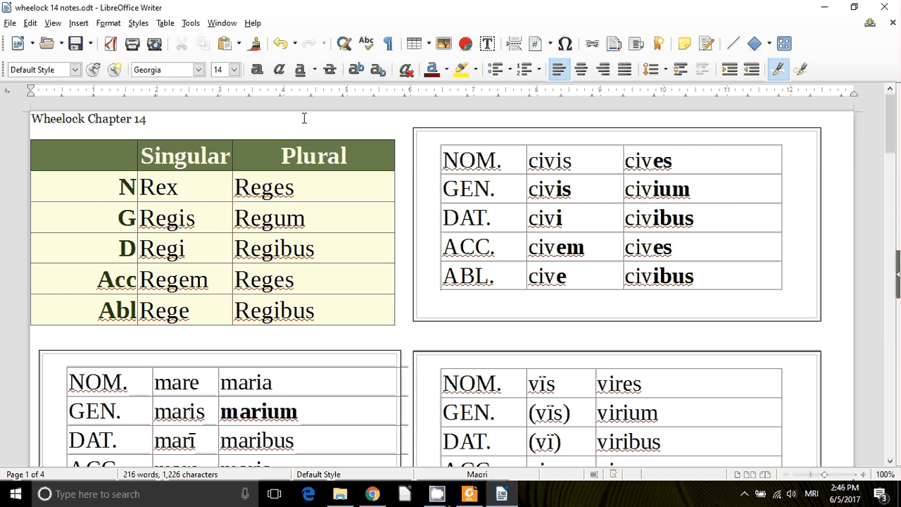
- Select marī in the ABL. row of the mare table and make it bold
{"action": "left_click", "coordinate": [147, 118]}
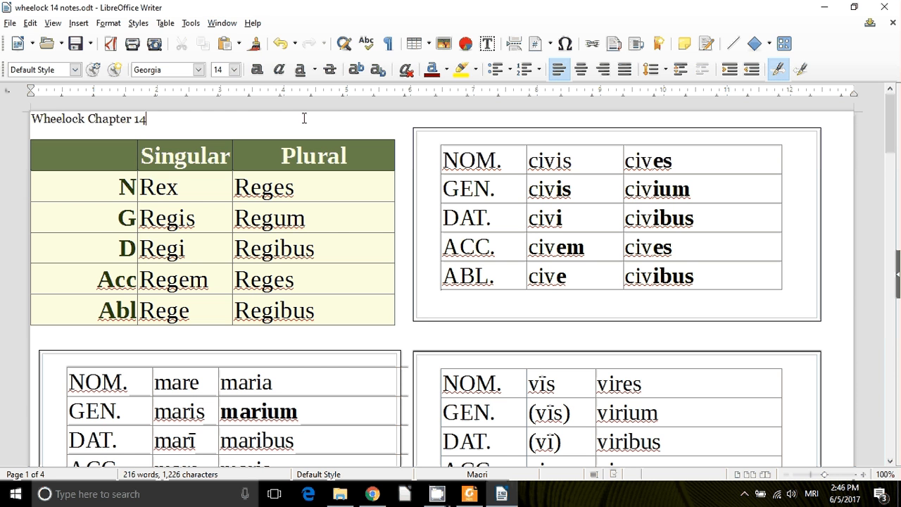
{"action": "mouse_move", "coordinate": [335, 110]}
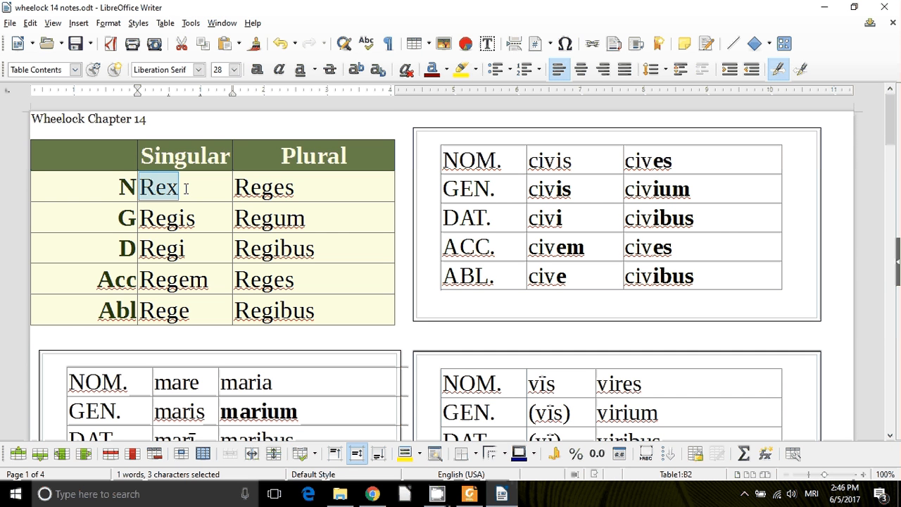
{"action": "mouse_move", "coordinate": [211, 204]}
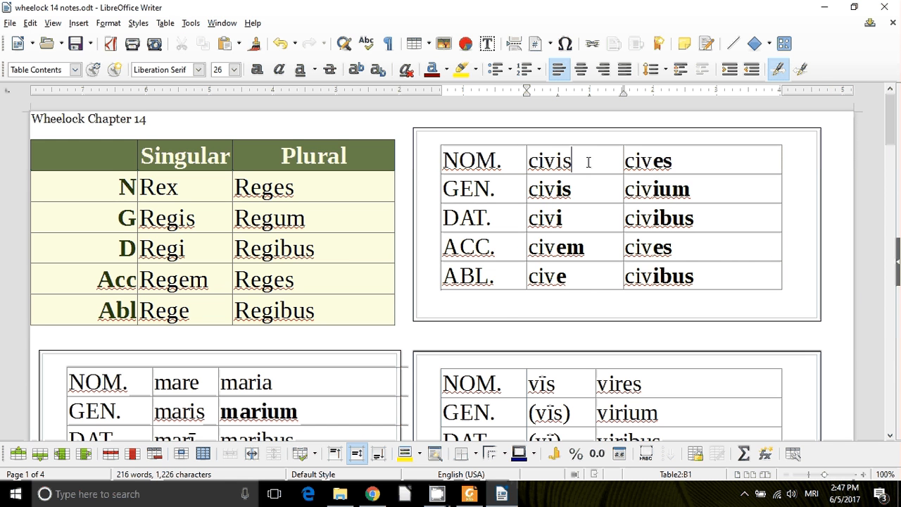
{"action": "double_click", "coordinate": [549, 160]}
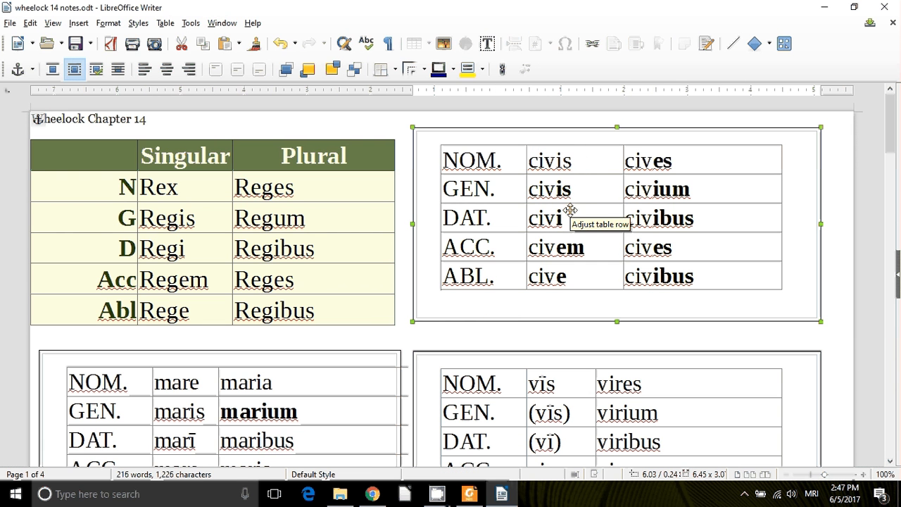
{"action": "mouse_move", "coordinate": [591, 164]}
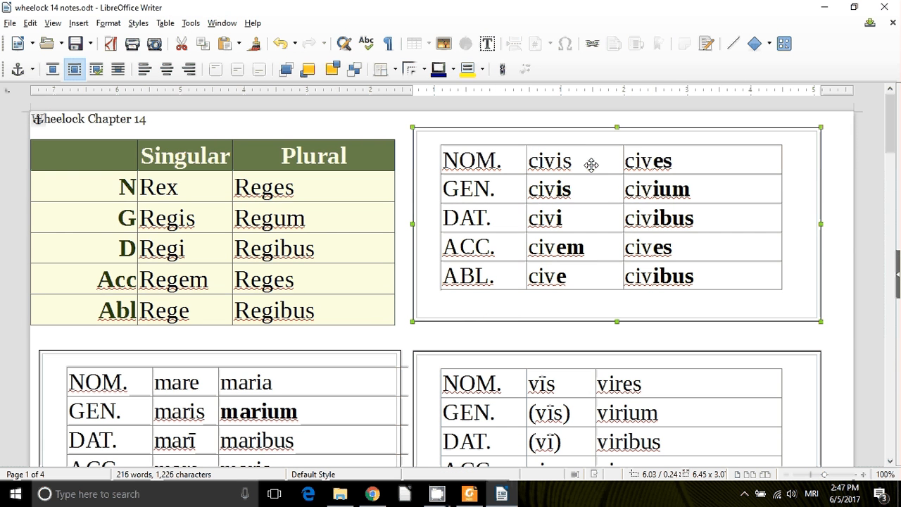
{"action": "mouse_move", "coordinate": [566, 218]}
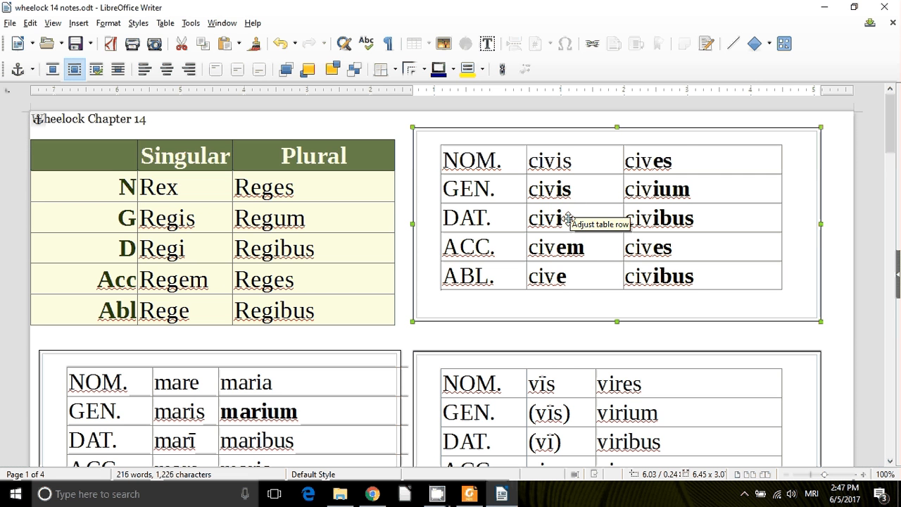
{"action": "mouse_move", "coordinate": [681, 133]}
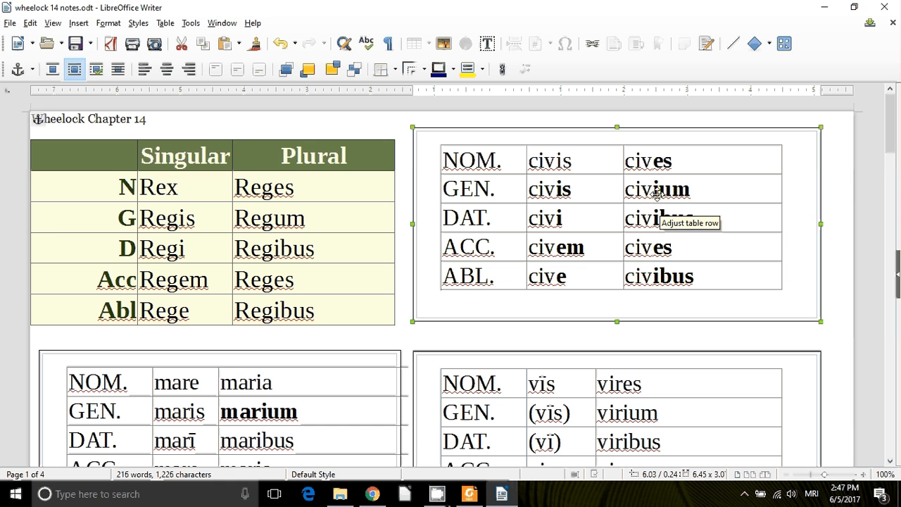
{"action": "mouse_move", "coordinate": [761, 203]}
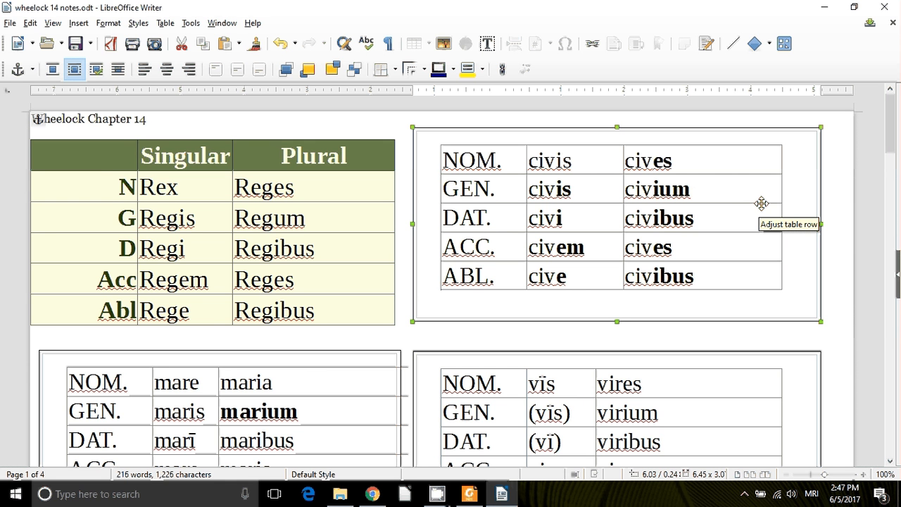
{"action": "mouse_move", "coordinate": [740, 215]}
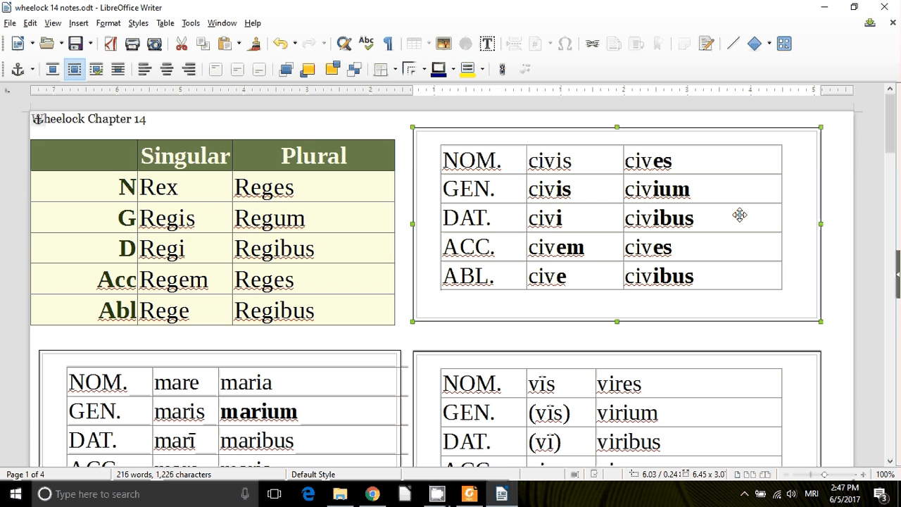
{"action": "double_click", "coordinate": [269, 217]}
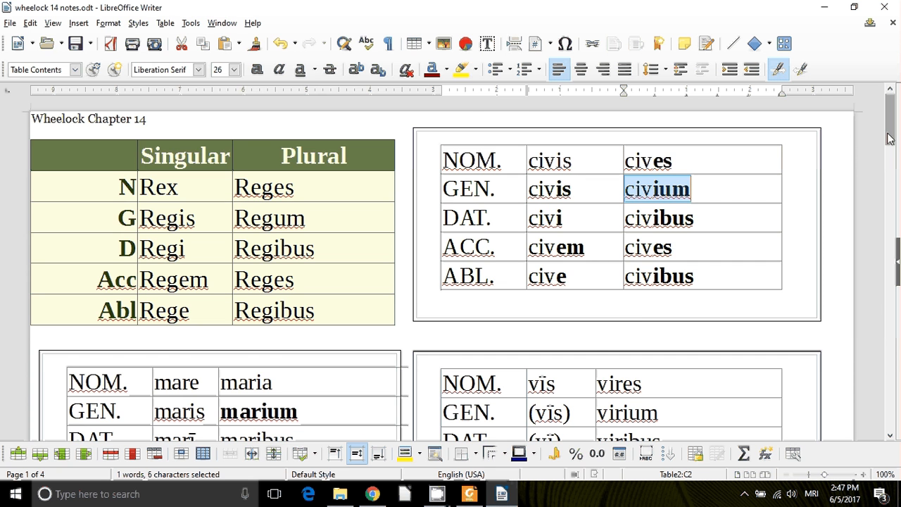
{"action": "scroll", "scroll_direction": "down", "scroll_amount": 3}
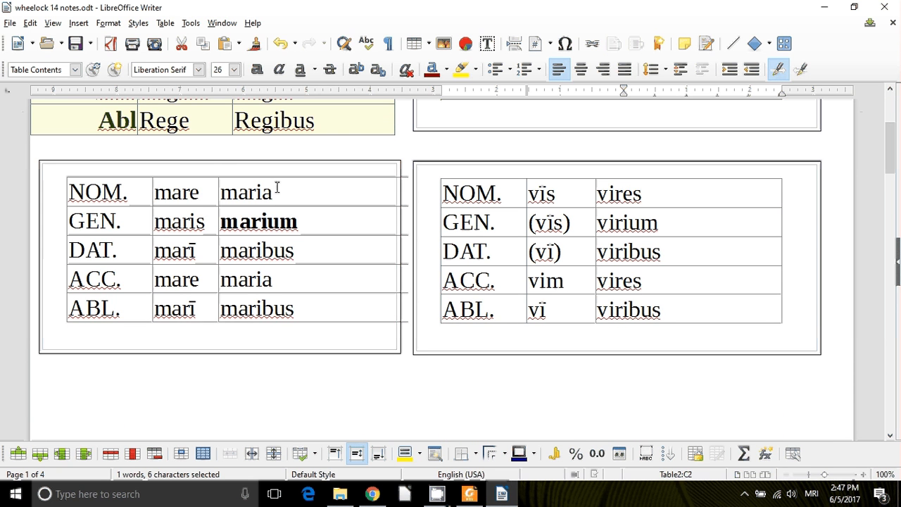
{"action": "double_click", "coordinate": [176, 191]}
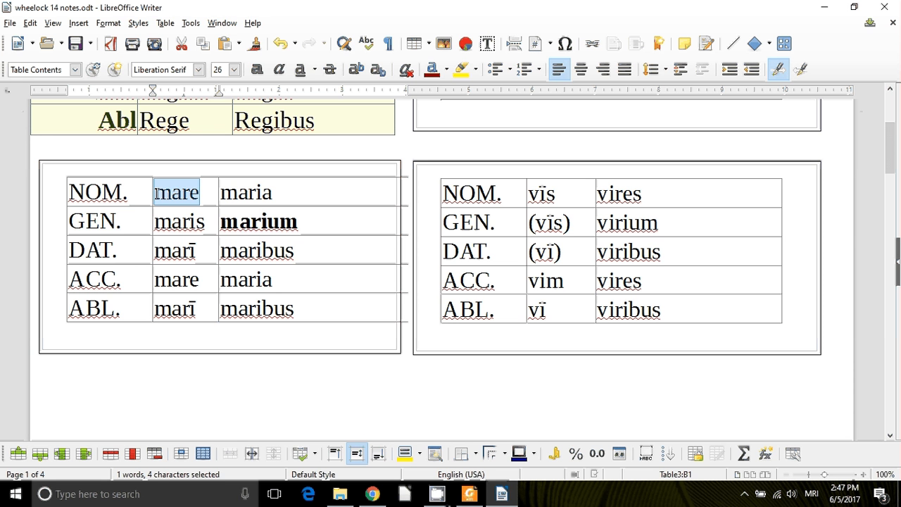
{"action": "mouse_move", "coordinate": [186, 235]}
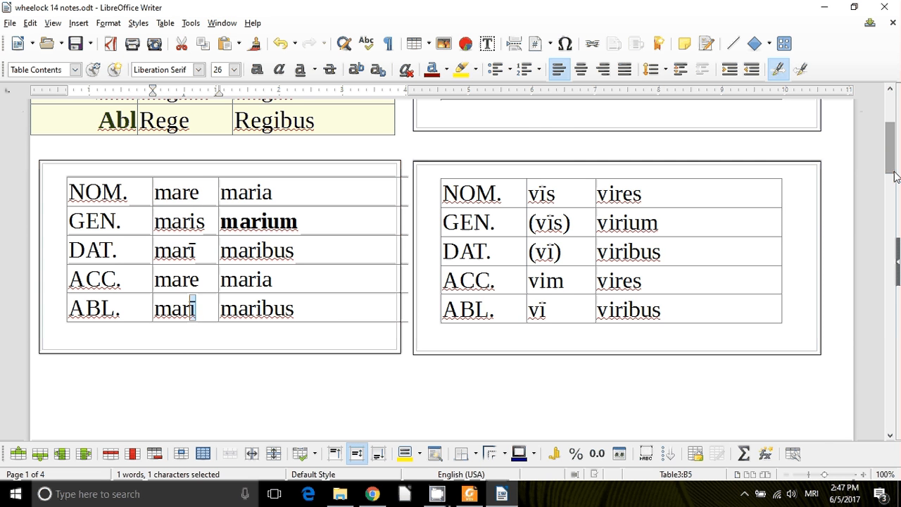
{"action": "scroll", "scroll_direction": "down", "scroll_amount": 3}
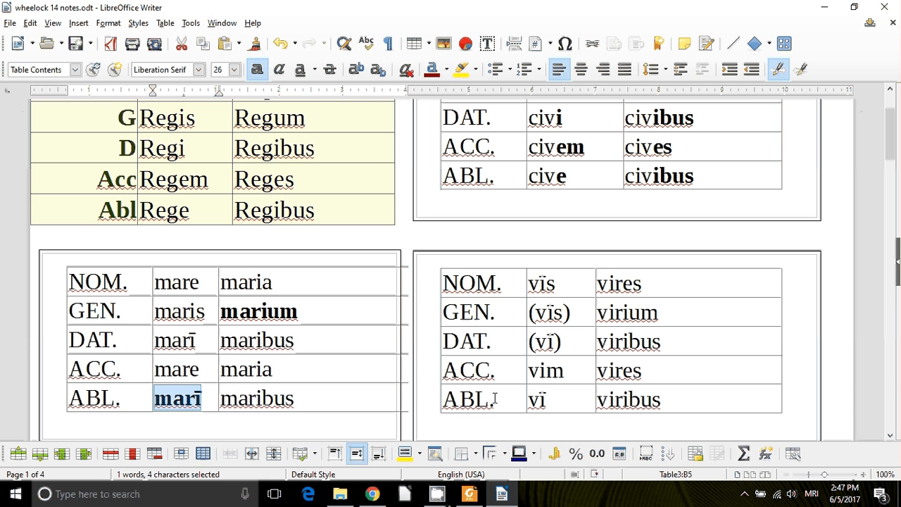
{"action": "mouse_move", "coordinate": [611, 299]}
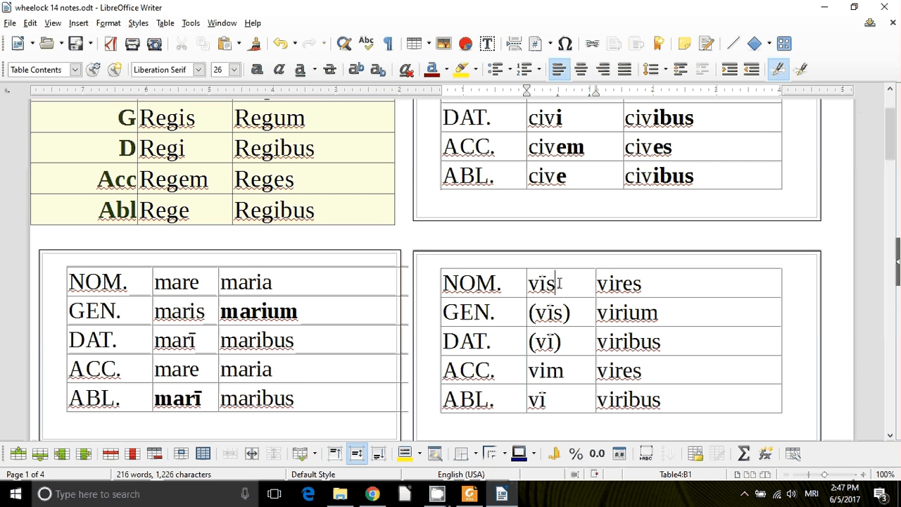
{"action": "mouse_move", "coordinate": [570, 366]}
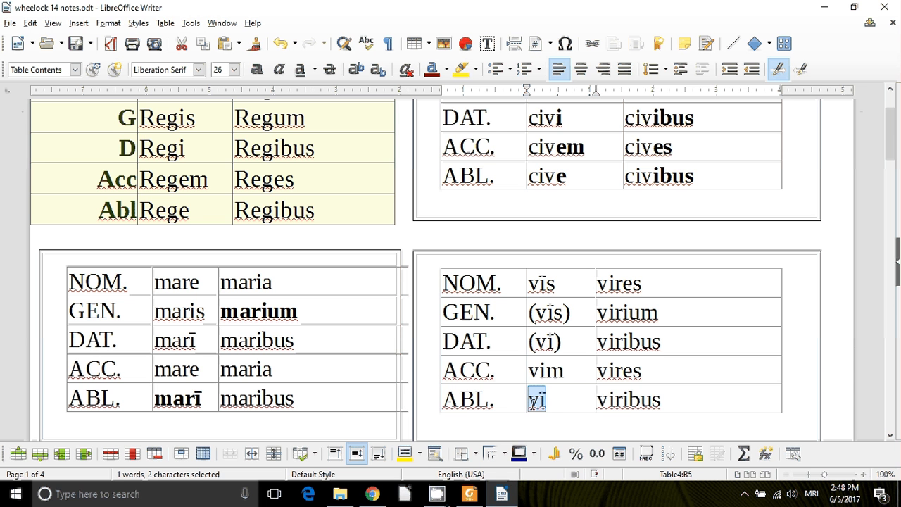
- Bold ablative singular vī, then genitive plural virium in the vīs table
{"action": "left_click", "coordinate": [256, 69]}
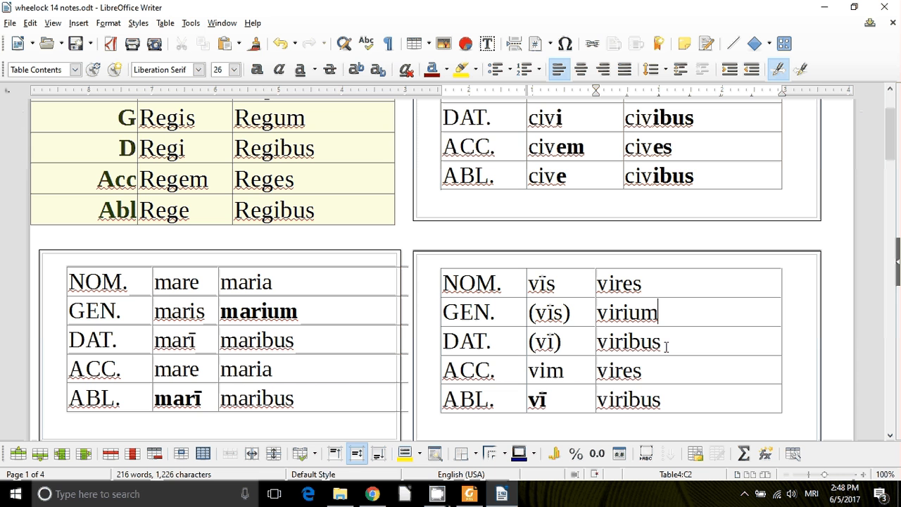
{"action": "double_click", "coordinate": [626, 311]}
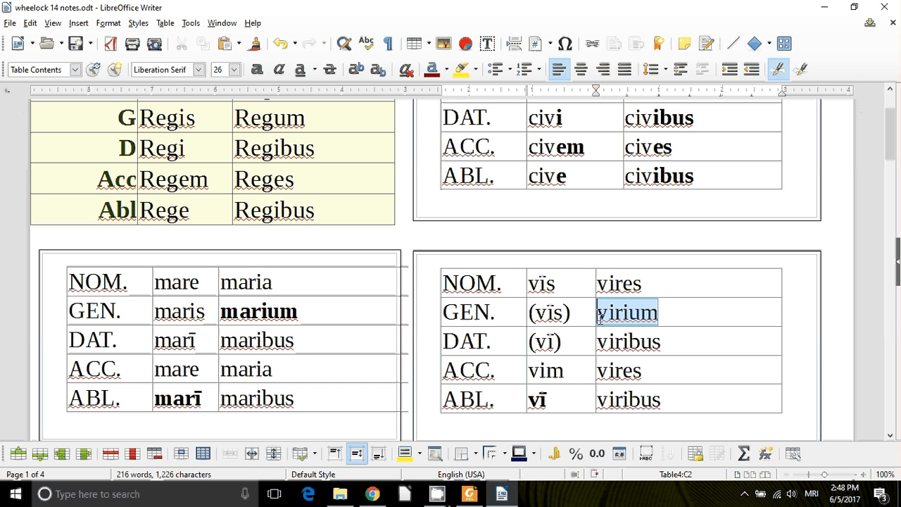
{"action": "left_click", "coordinate": [256, 69]}
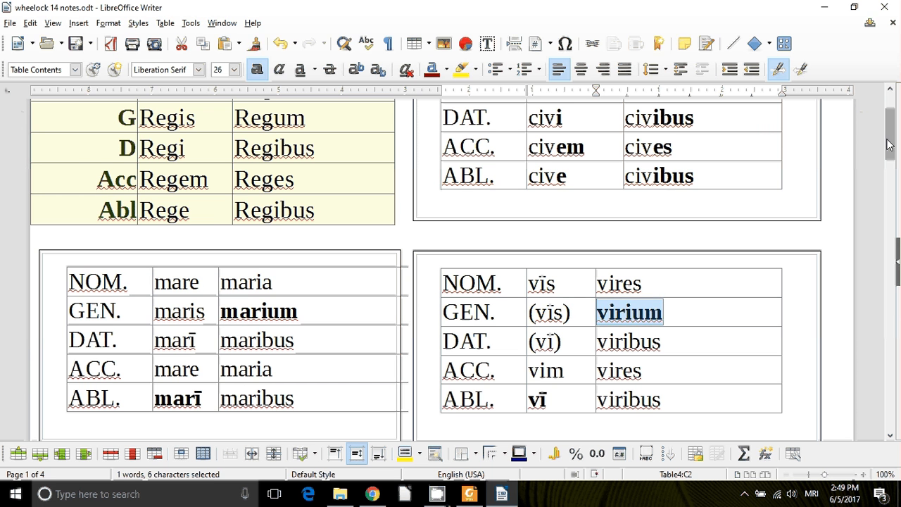
- Move below the mare and vīs tables and add a manual page break
{"action": "scroll", "scroll_direction": "down", "scroll_amount": 3}
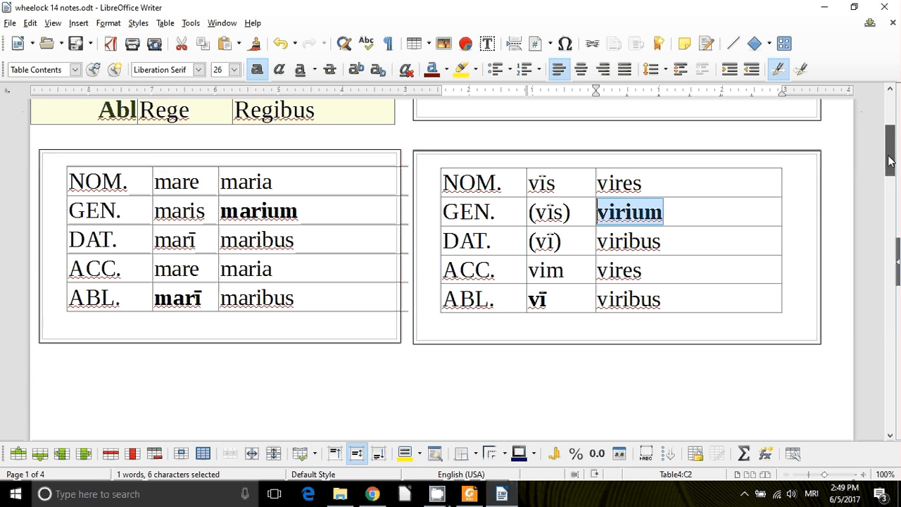
{"action": "scroll", "scroll_direction": "down", "scroll_amount": 3}
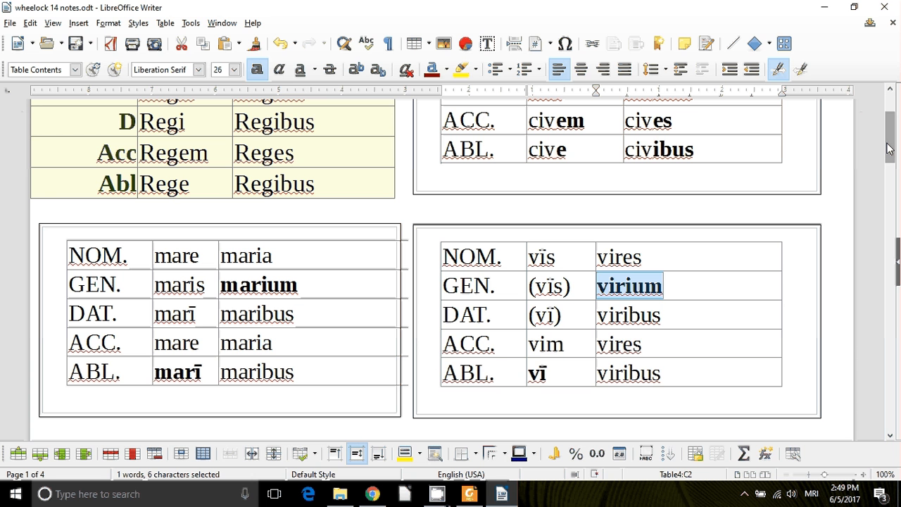
{"action": "scroll", "scroll_direction": "down", "scroll_amount": 3}
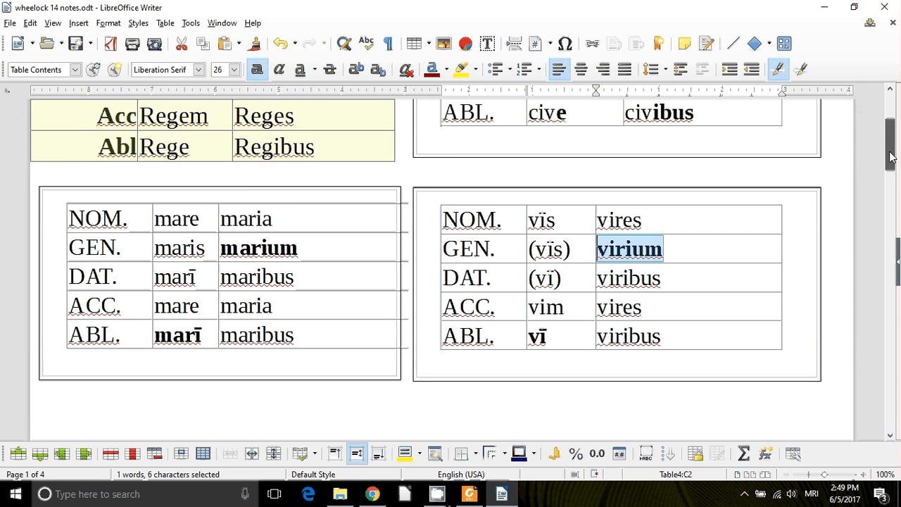
{"action": "scroll", "scroll_direction": "down", "scroll_amount": 3}
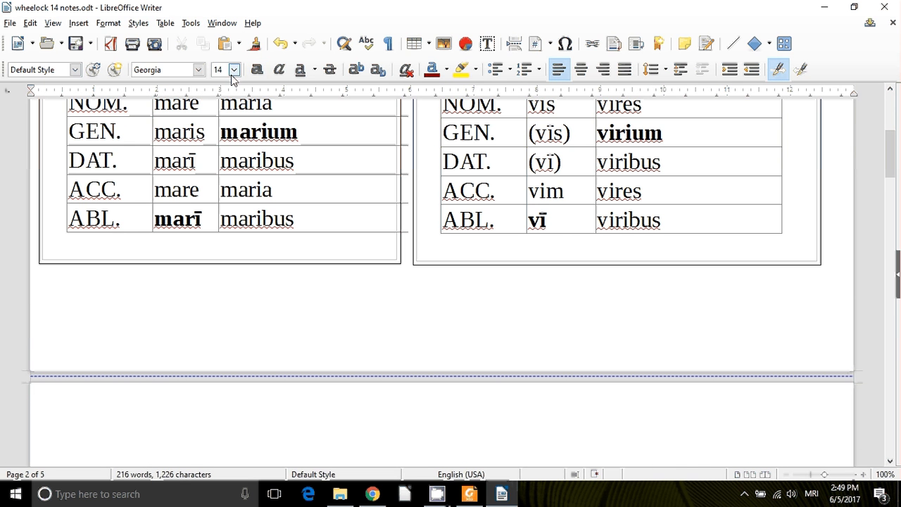
- Type the lines Nom: Subject, Genitive: "of", and Dative: "to" "for" on the new page
{"action": "left_click", "coordinate": [235, 69]}
{"action": "type", "text": "Nom"}
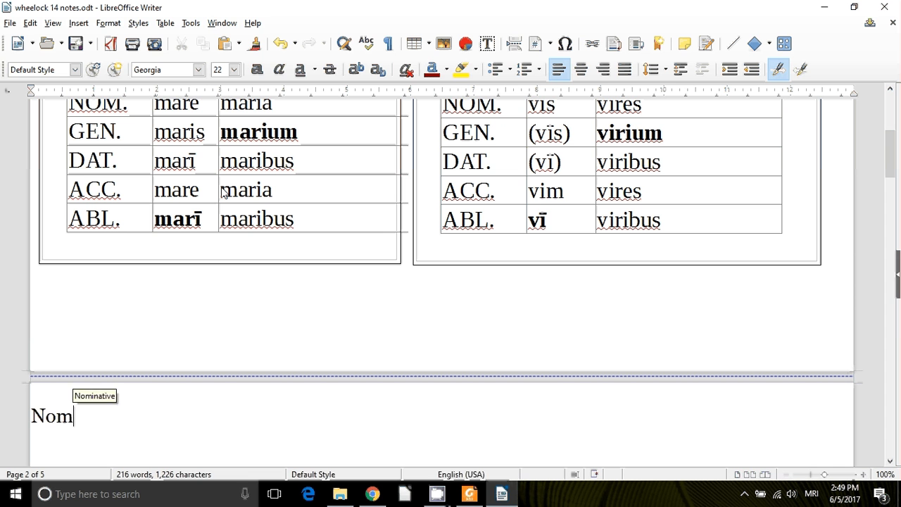
{"action": "type", "text": ": Sub"}
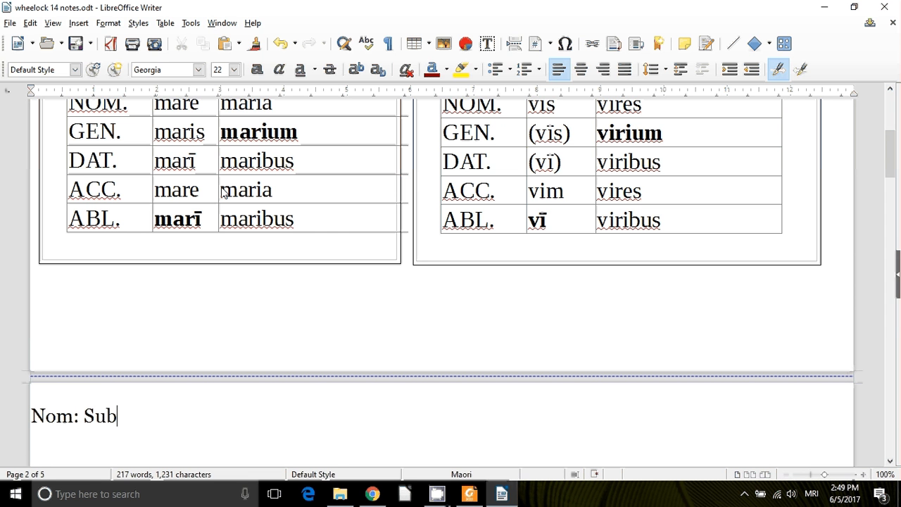
{"action": "type", "text": "ject"}
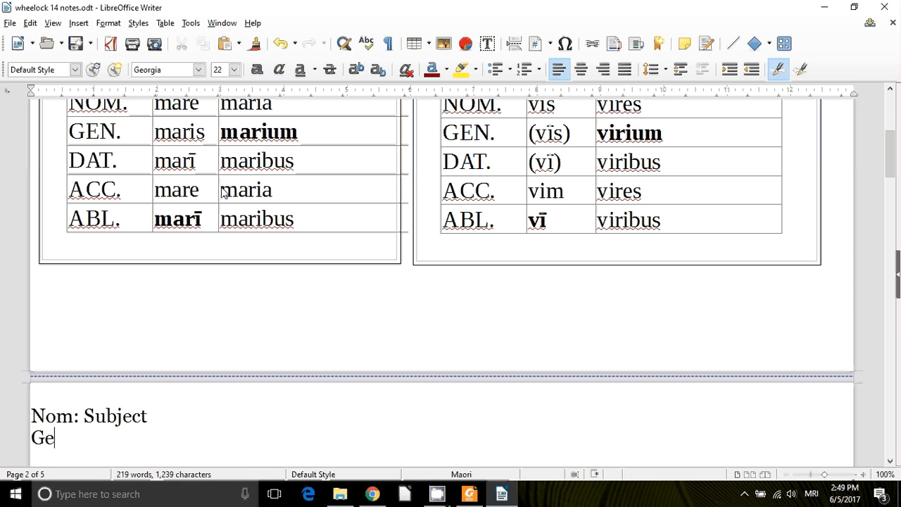
{"action": "type", "text": "nit"}
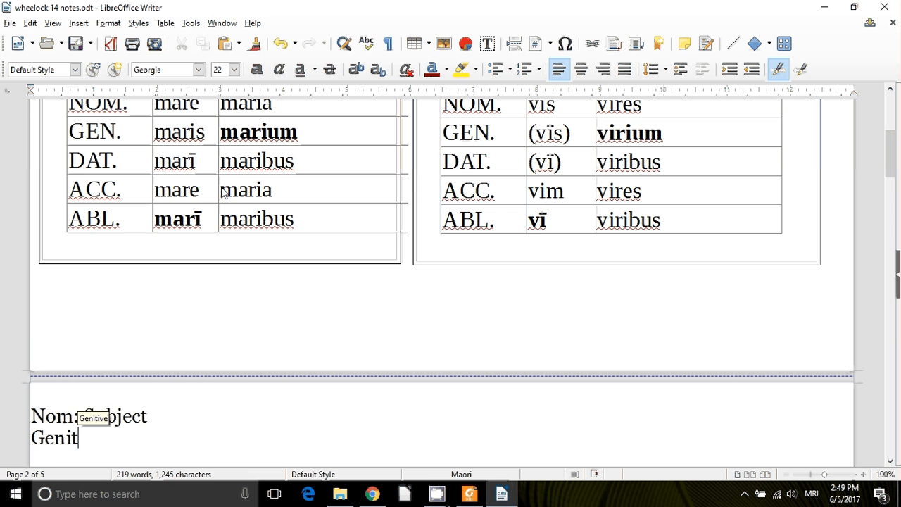
{"action": "type", "text": "ive: \"of”"}
{"action": "type", "text": "Dative:"}
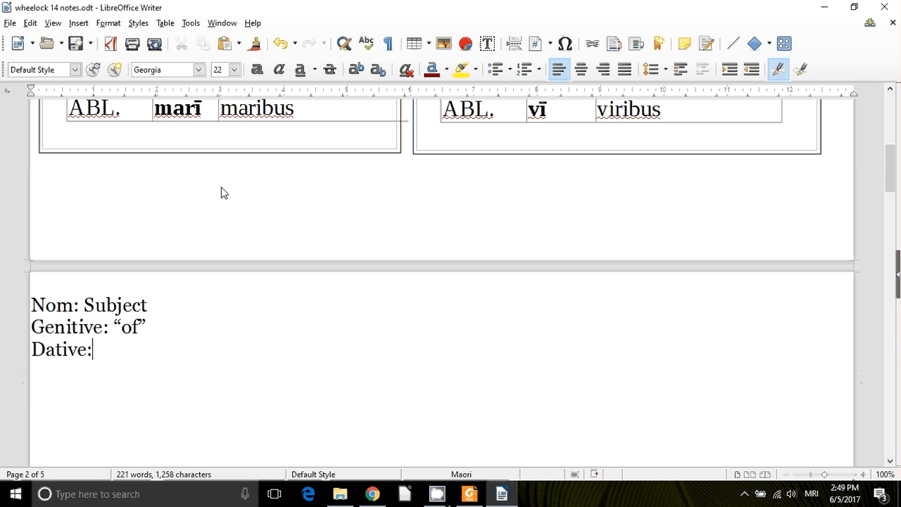
{"action": "type", "text": "I"}
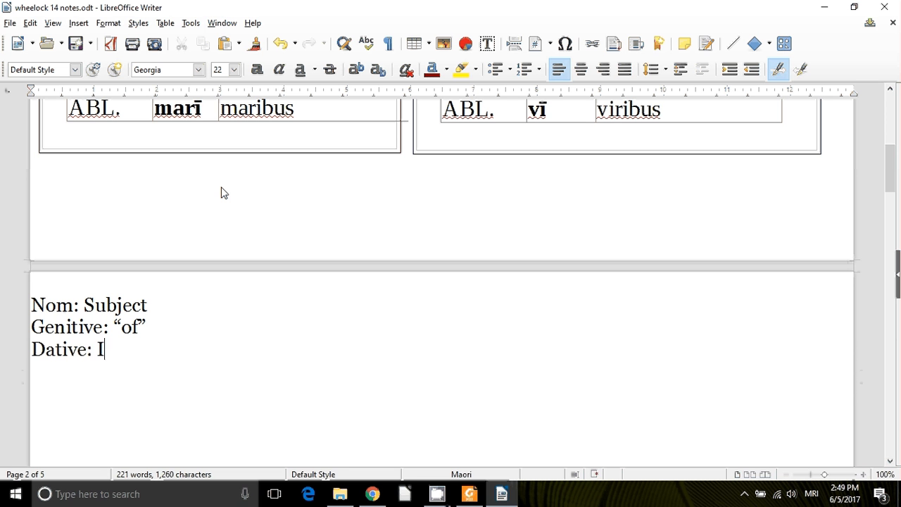
{"action": "type", "text": "O, \""}
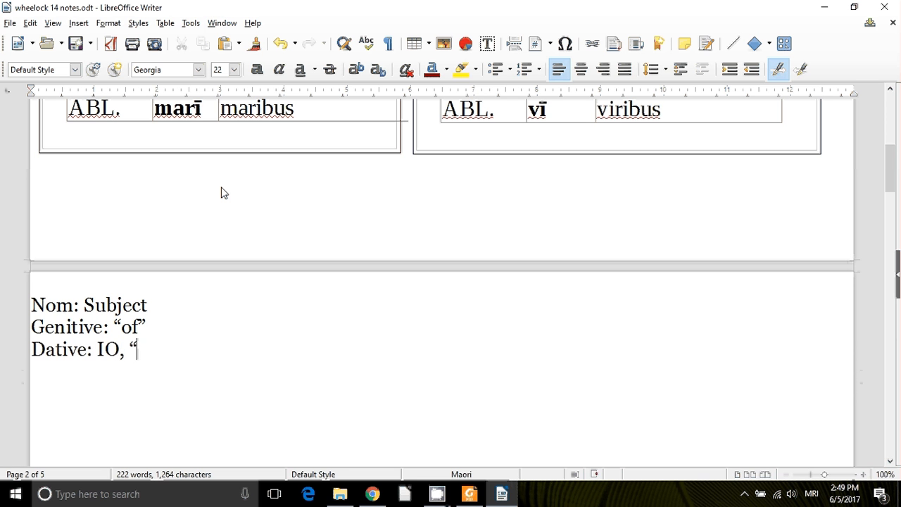
{"action": "type", "text": "to\" \"for\""}
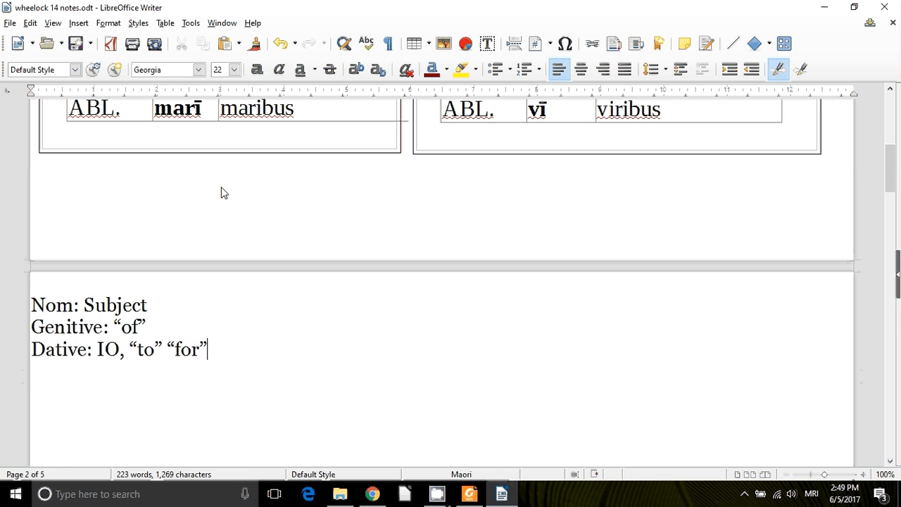
- Add the lines Accusative: DO and Ablative: "by" "with" "from"
{"action": "type", "text": "Ac"}
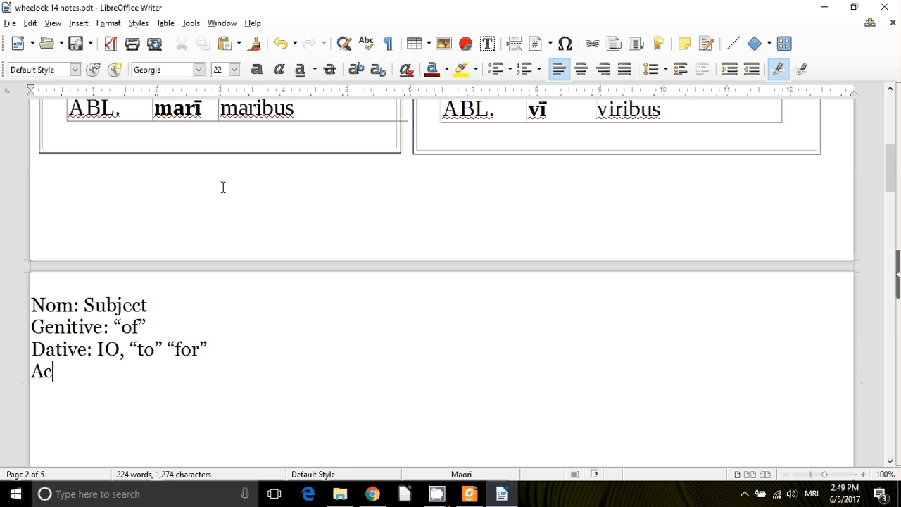
{"action": "type", "text": "cusative"}
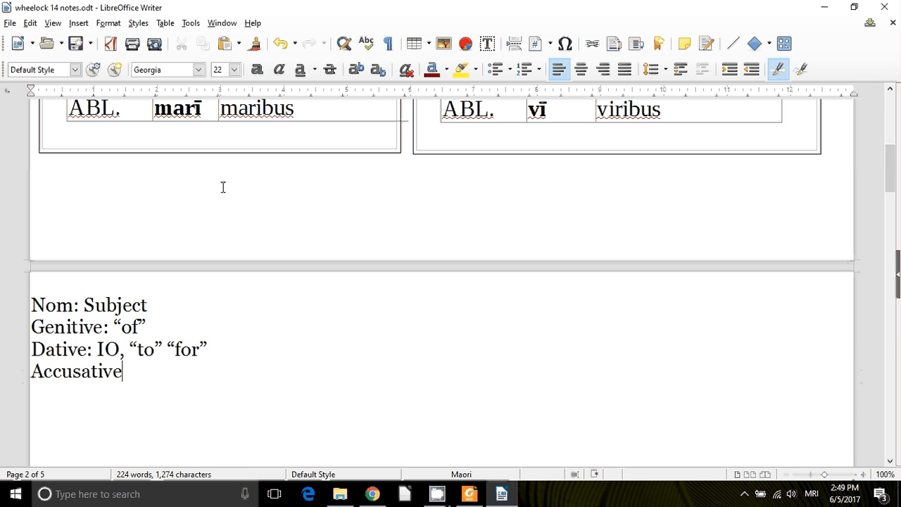
{"action": "type", "text": ": DO"}
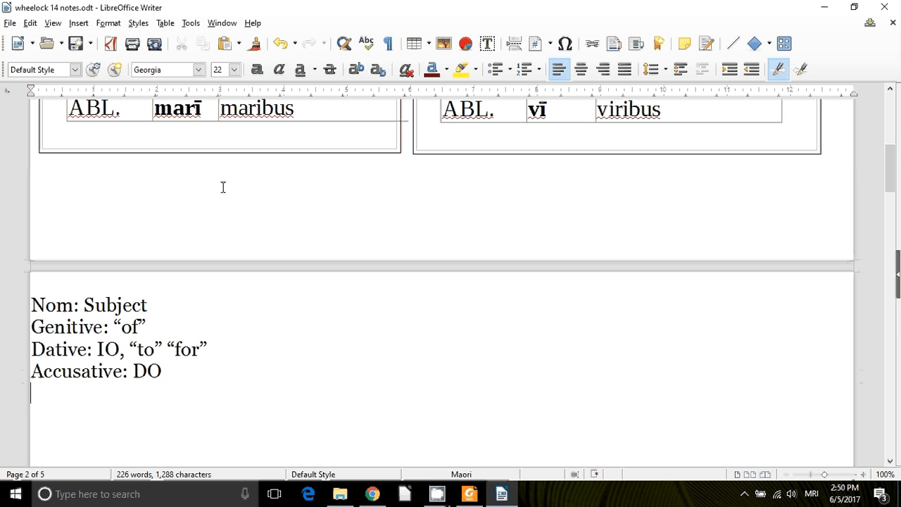
{"action": "type", "text": "Ablative:"}
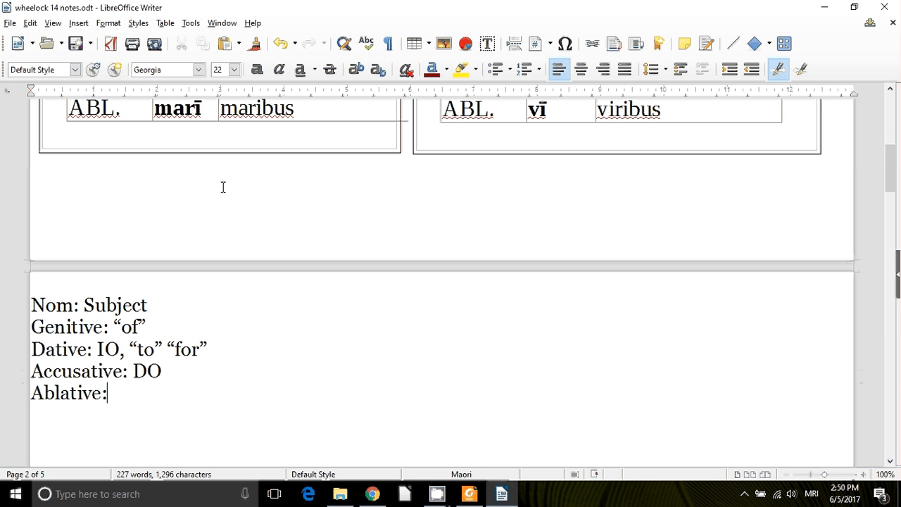
{"action": "type", "text": "\"by\""}
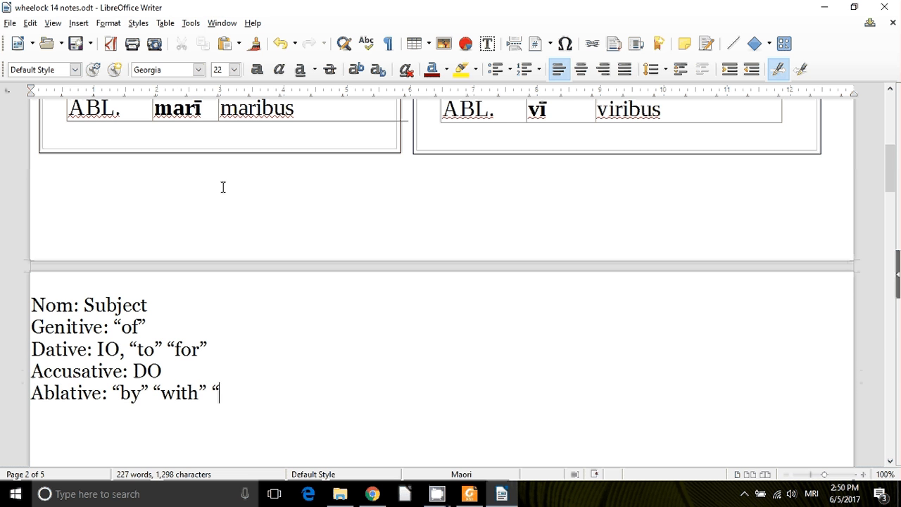
{"action": "type", "text": "from\""}
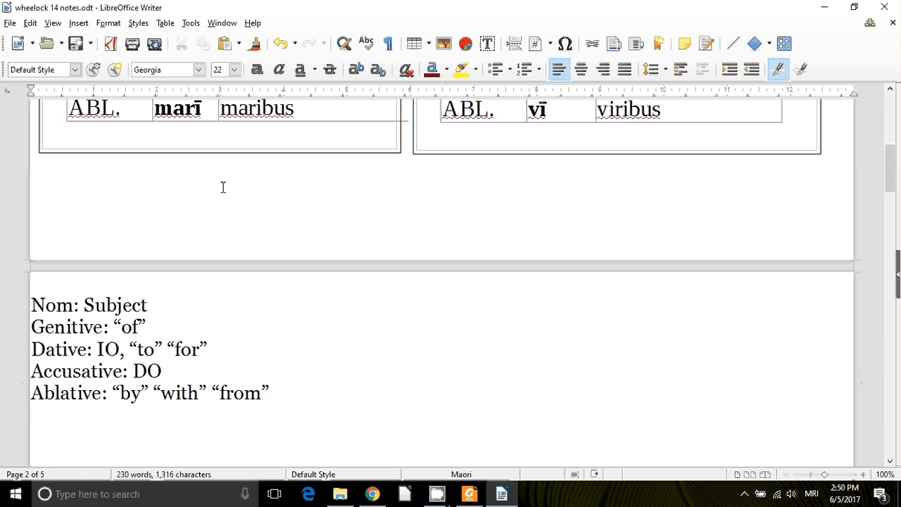
{"action": "left_click", "coordinate": [268, 392]}
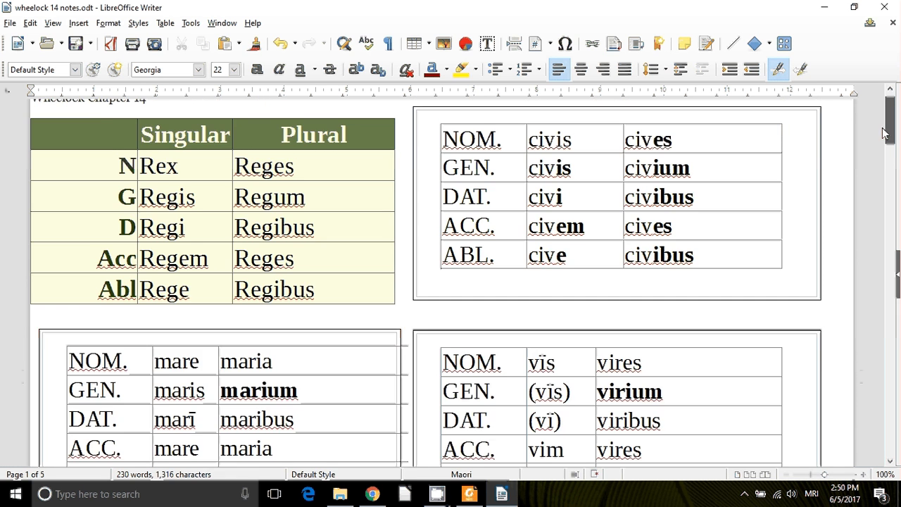
{"action": "scroll", "scroll_direction": "down", "scroll_amount": 3}
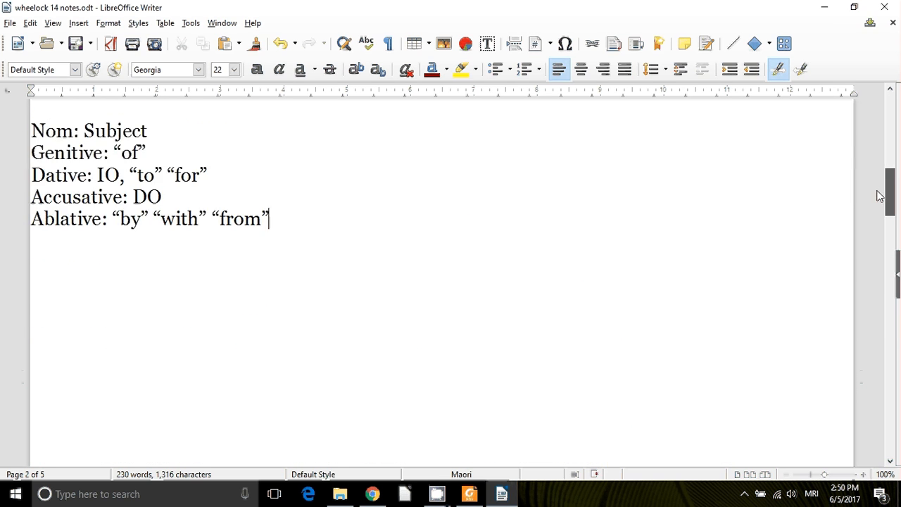
{"action": "scroll", "scroll_direction": "down", "scroll_amount": 3}
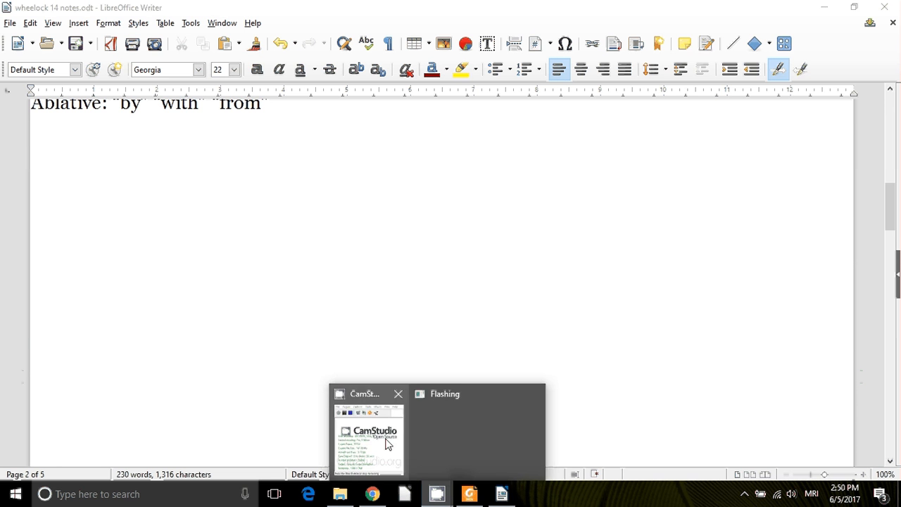
{"action": "left_click", "coordinate": [369, 437]}
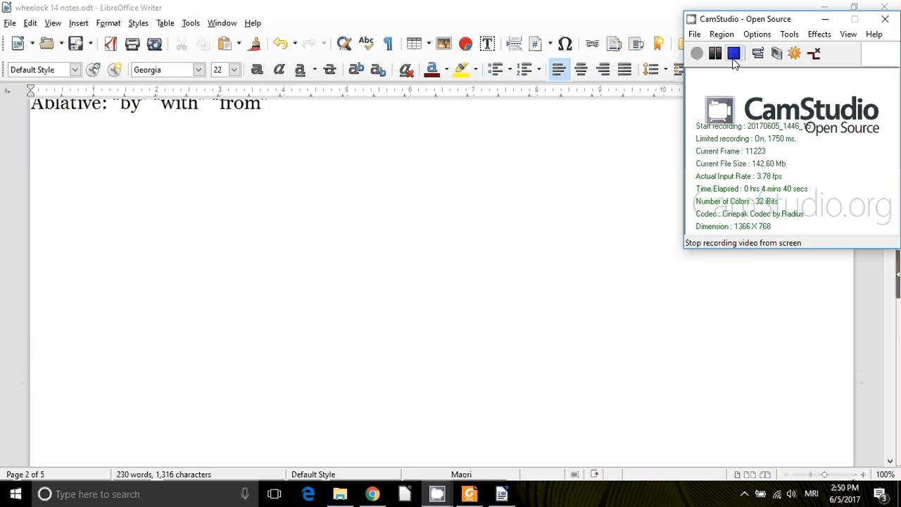